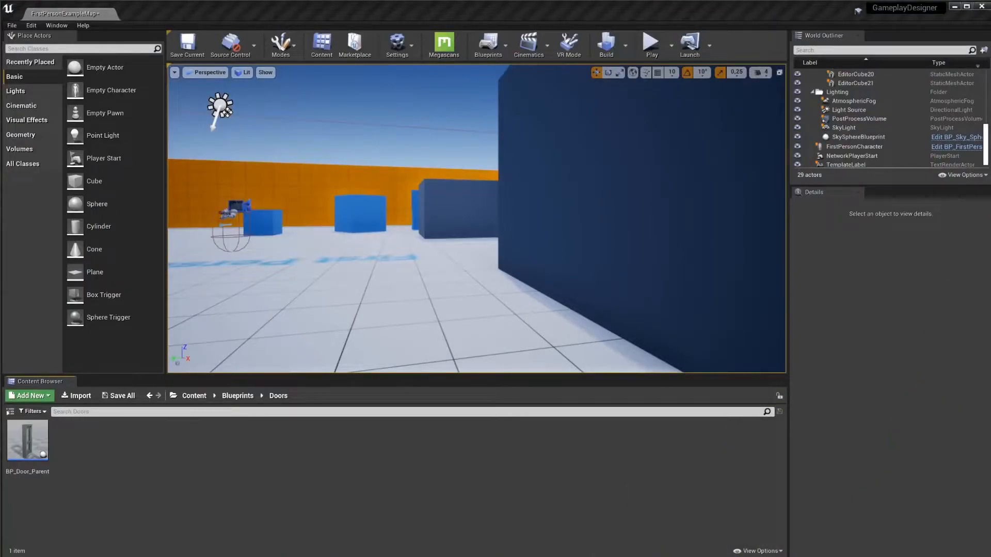
{"action": "mouse_move", "coordinate": [27, 440]}
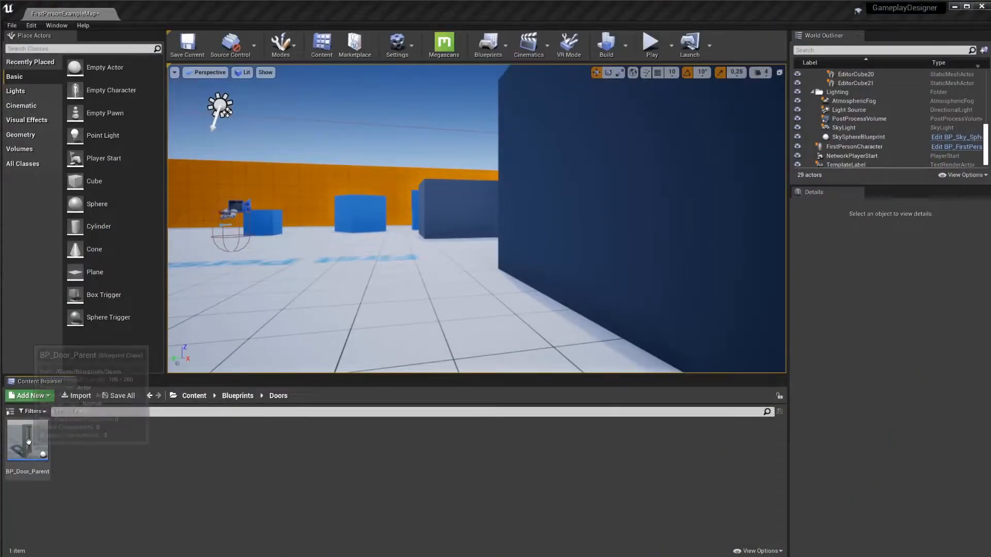
Scale the BP_Door_Parent root component to 1.5 on two axes to enlarge the door.
{"action": "double_click", "coordinate": [26, 436]}
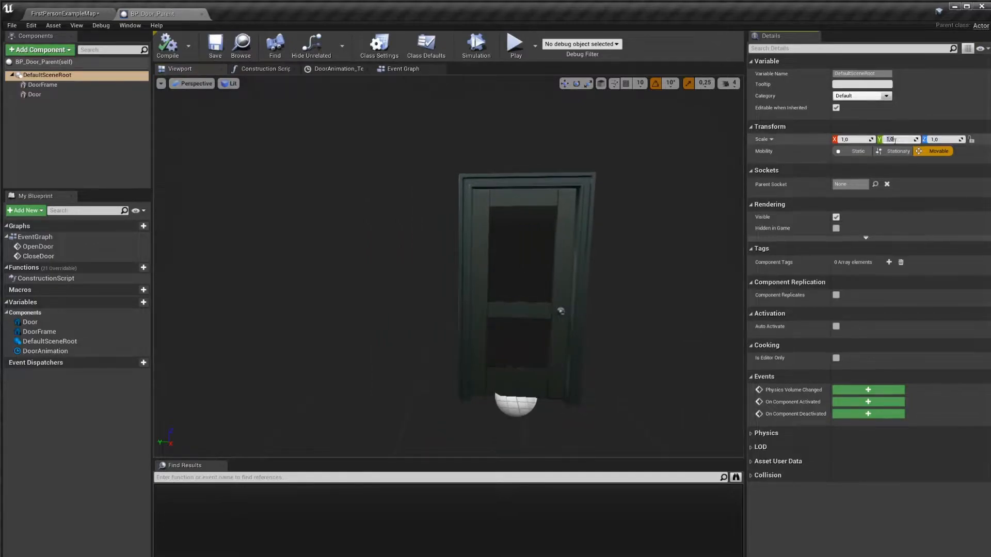
{"action": "type", "text": "1.5"}
{"action": "left_click", "coordinate": [943, 138]}
{"action": "type", "text": "1.3"}
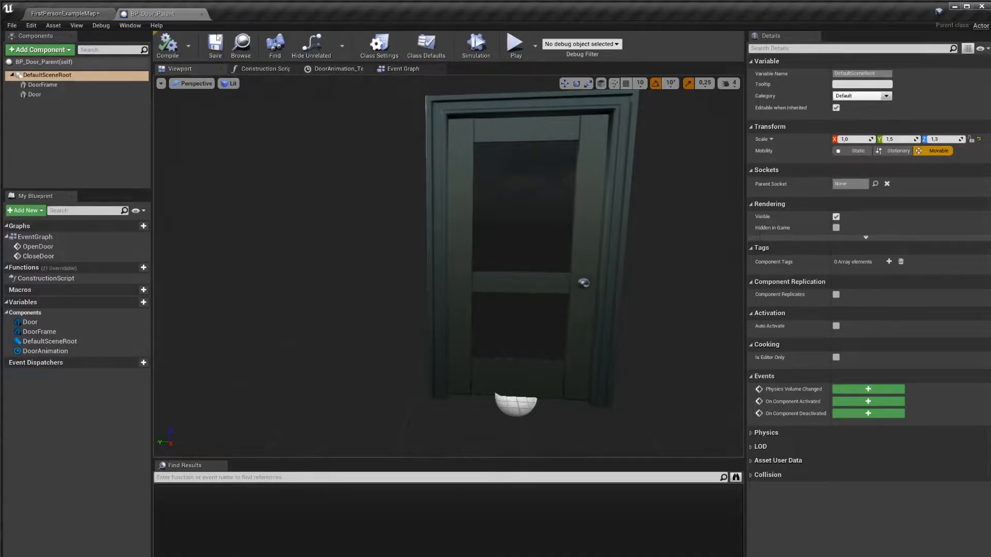
Create a child blueprint of BP_Door_Parent named BPC_Door_Overlap in the Doors folder.
{"action": "left_click", "coordinate": [63, 13]}
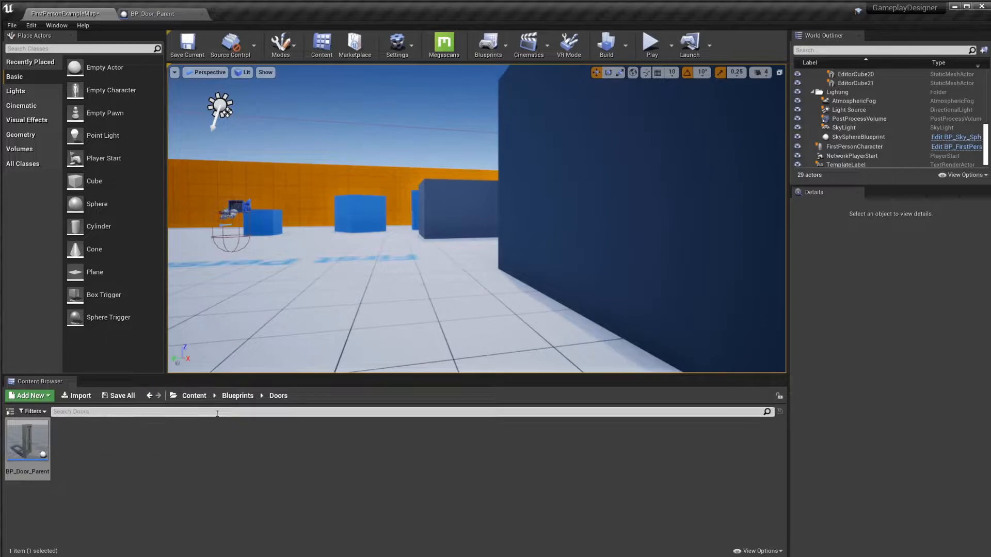
{"action": "right_click", "coordinate": [27, 440]}
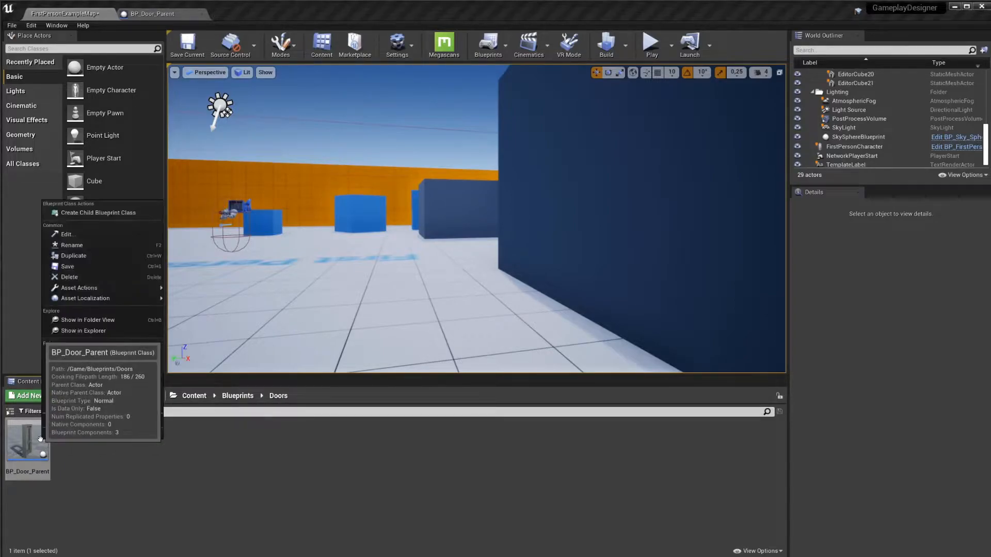
{"action": "mouse_move", "coordinate": [98, 212]}
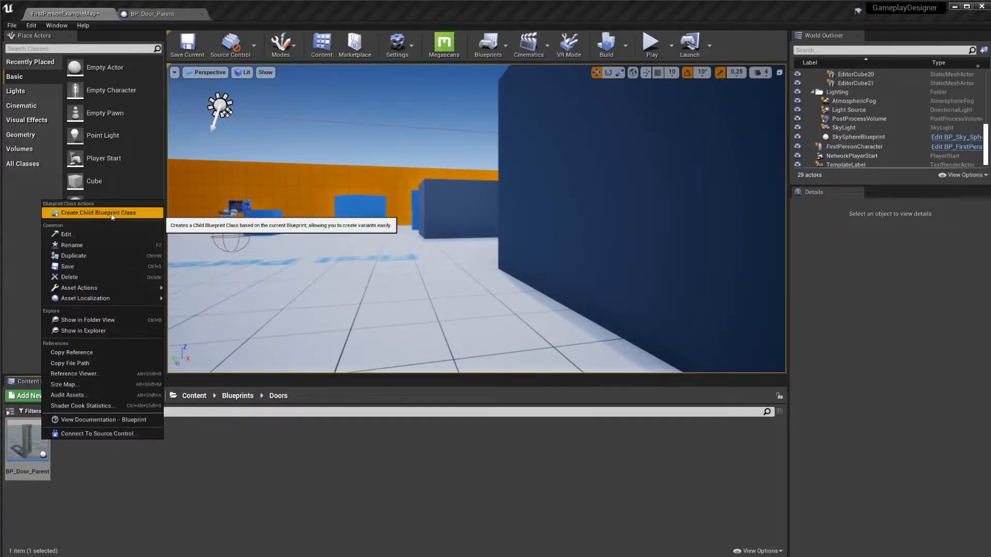
{"action": "left_click", "coordinate": [98, 213]}
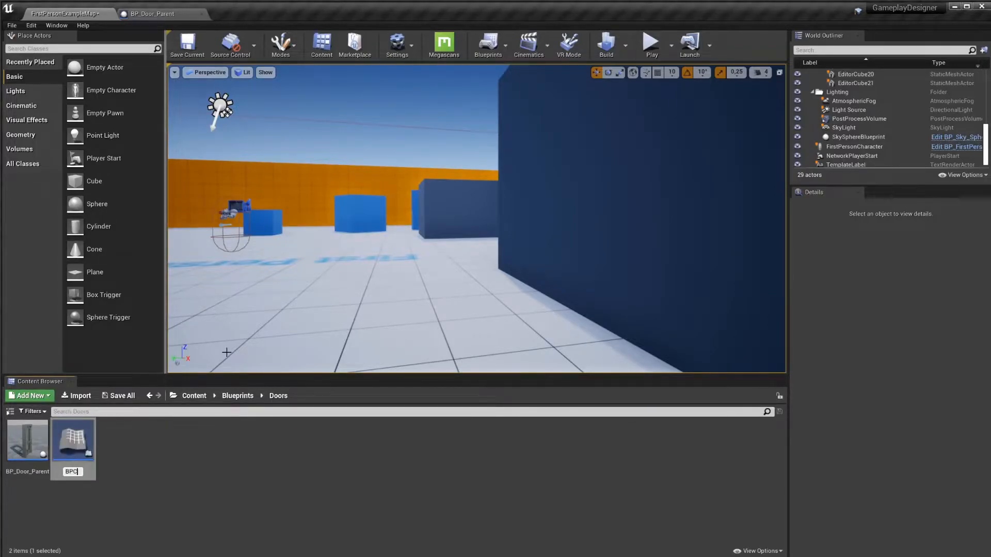
{"action": "type", "text": "BPC_Door_Overlap"}
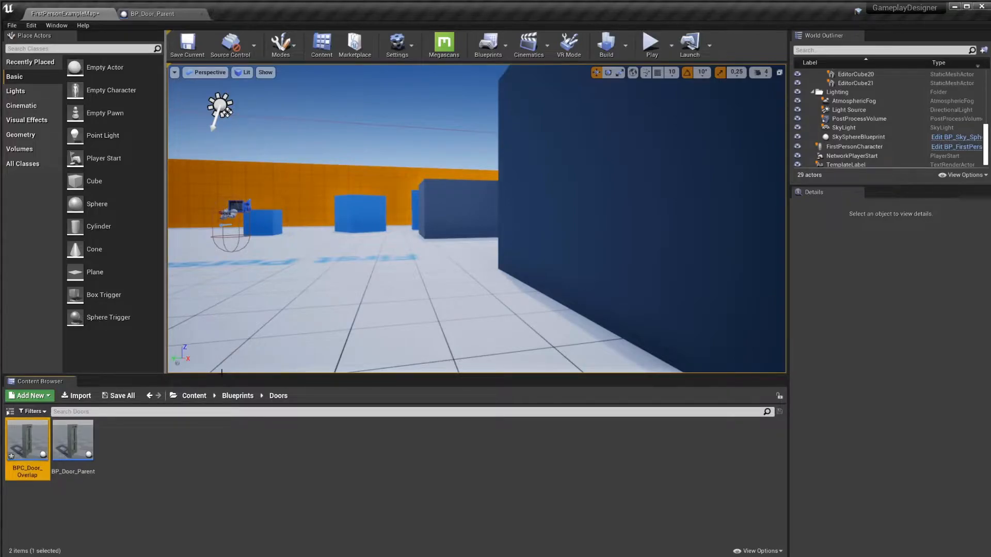
Add a Box Collision to BPC_Door_Overlap, enlarged to about 400 by 250 by 200 and raised.
{"action": "double_click", "coordinate": [27, 440]}
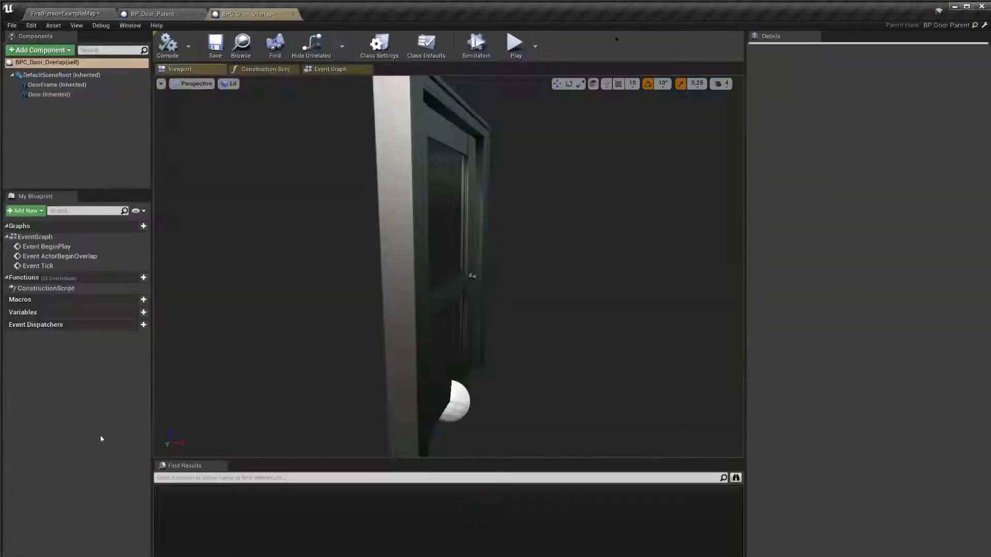
{"action": "left_click", "coordinate": [426, 44]}
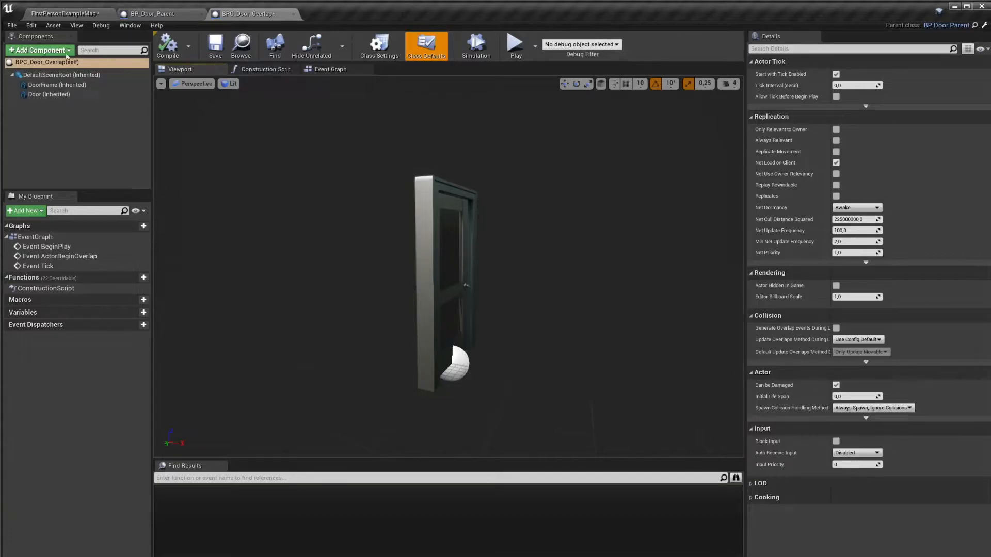
{"action": "mouse_move", "coordinate": [39, 50]}
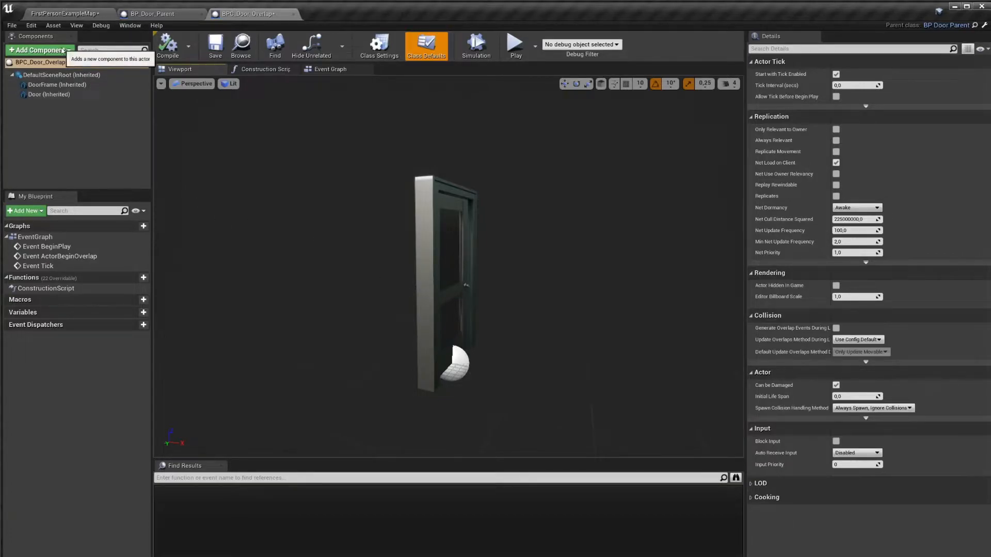
{"action": "left_click", "coordinate": [38, 49]}
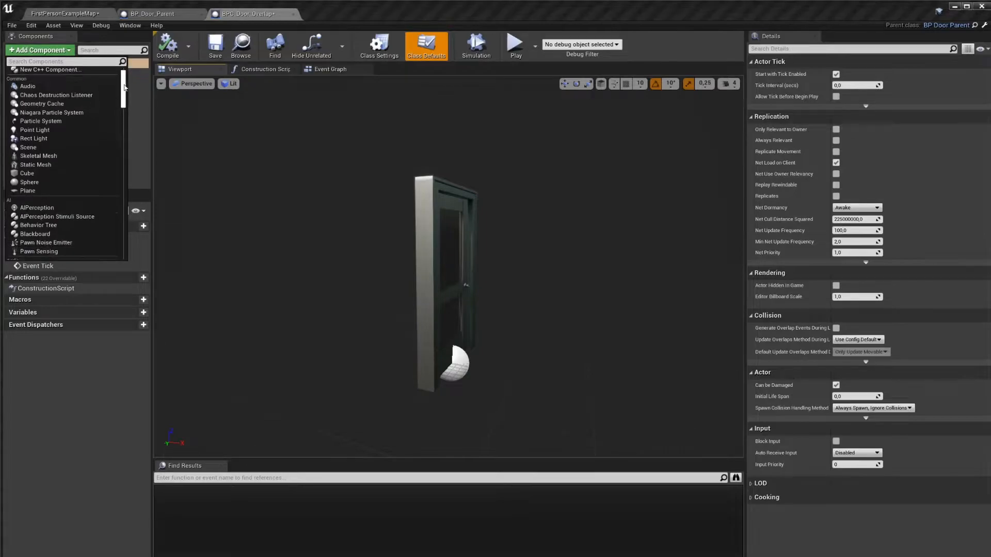
{"action": "mouse_move", "coordinate": [38, 198]}
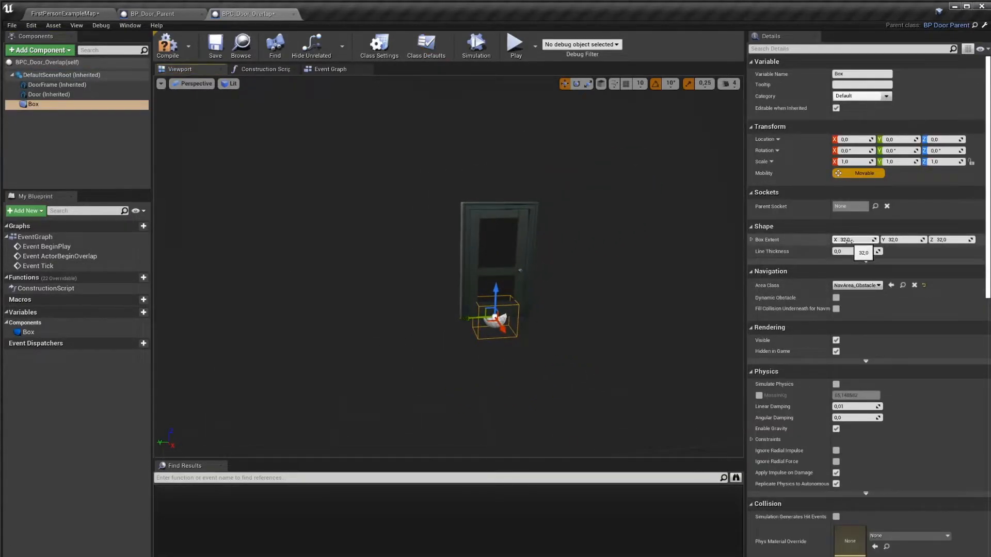
{"action": "type", "text": "248.586472"}
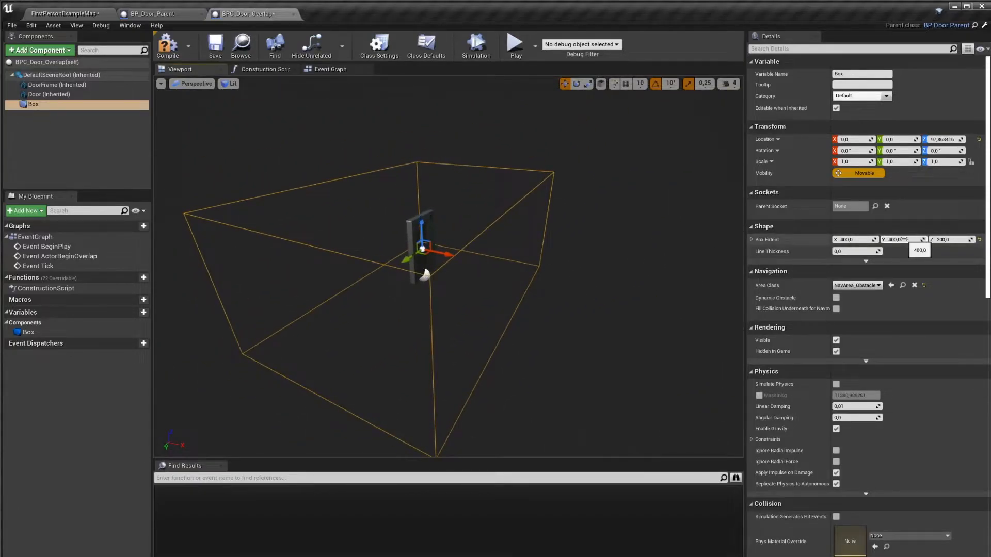
{"action": "type", "text": "312.200897"}
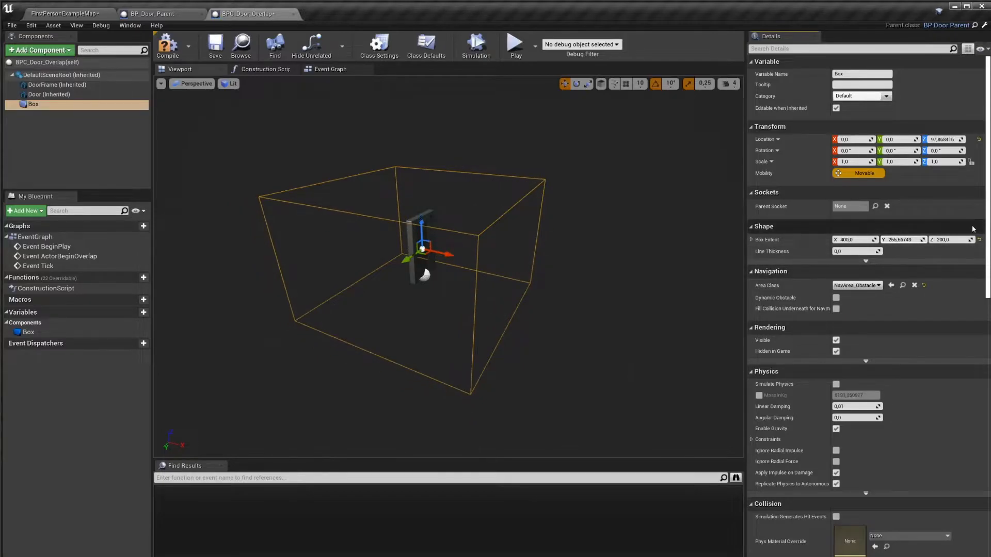
Set the Box to generate overlap events with the OverlapAllDynamic collision preset.
{"action": "scroll", "scroll_direction": "down", "scroll_amount": 3}
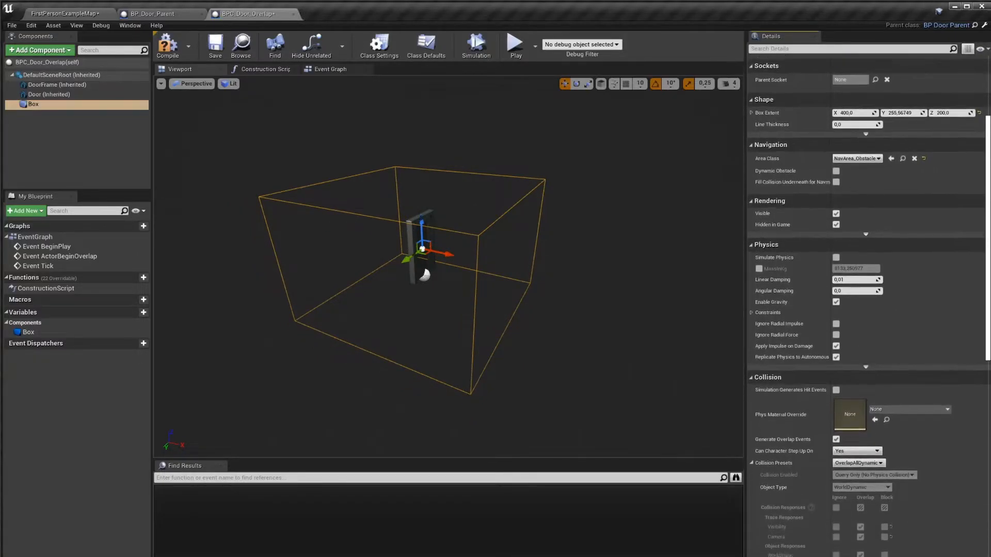
{"action": "scroll", "scroll_direction": "down", "scroll_amount": 3}
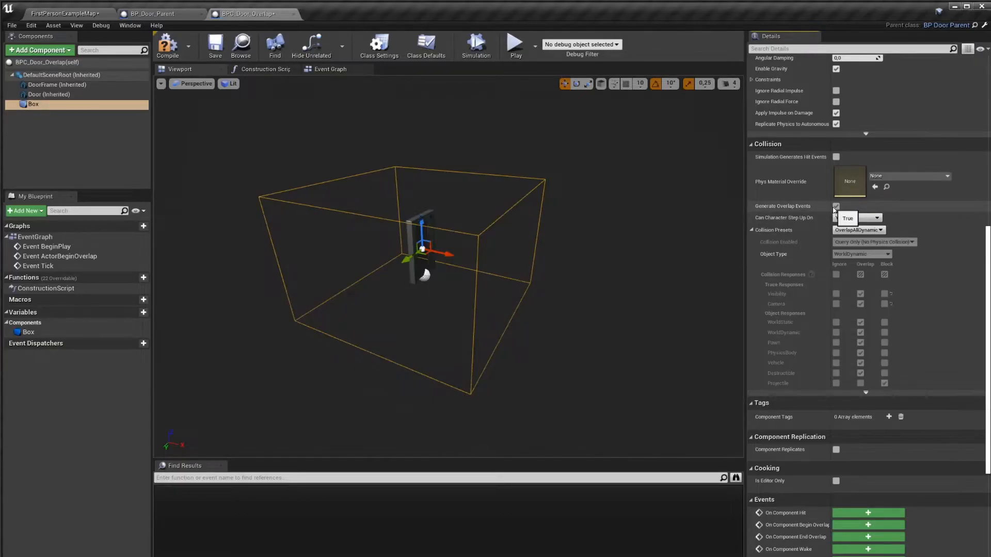
{"action": "left_click", "coordinate": [835, 206]}
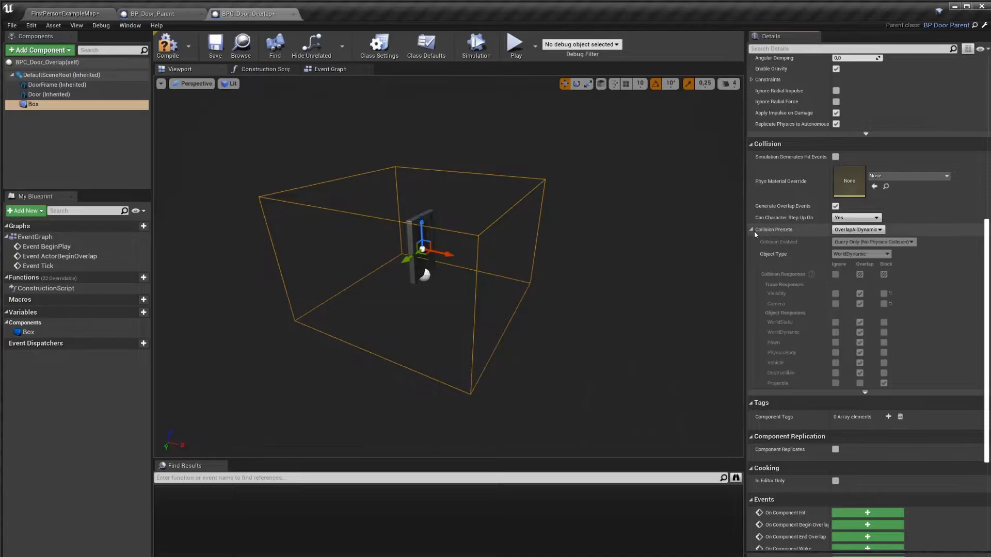
{"action": "scroll", "scroll_direction": "down", "scroll_amount": 3}
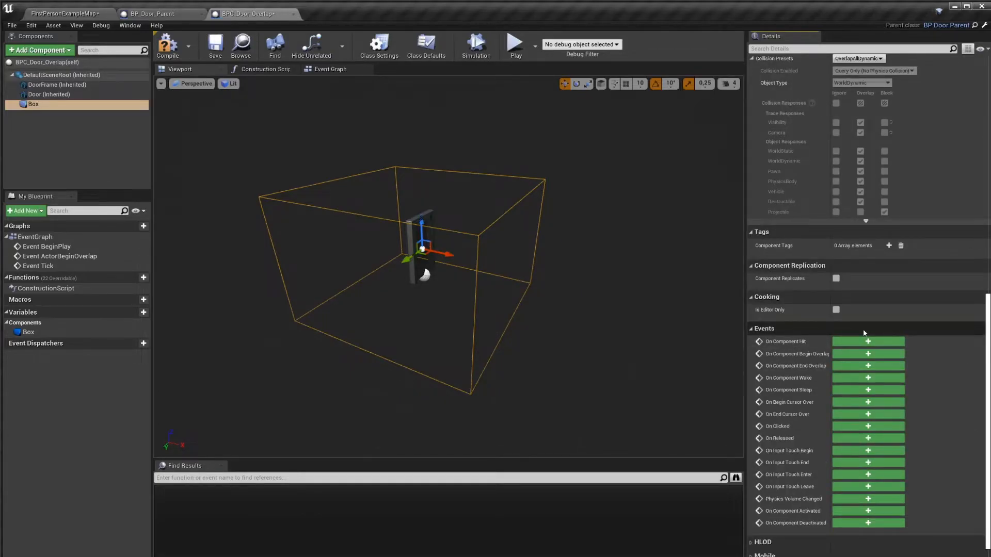
{"action": "mouse_move", "coordinate": [840, 334]}
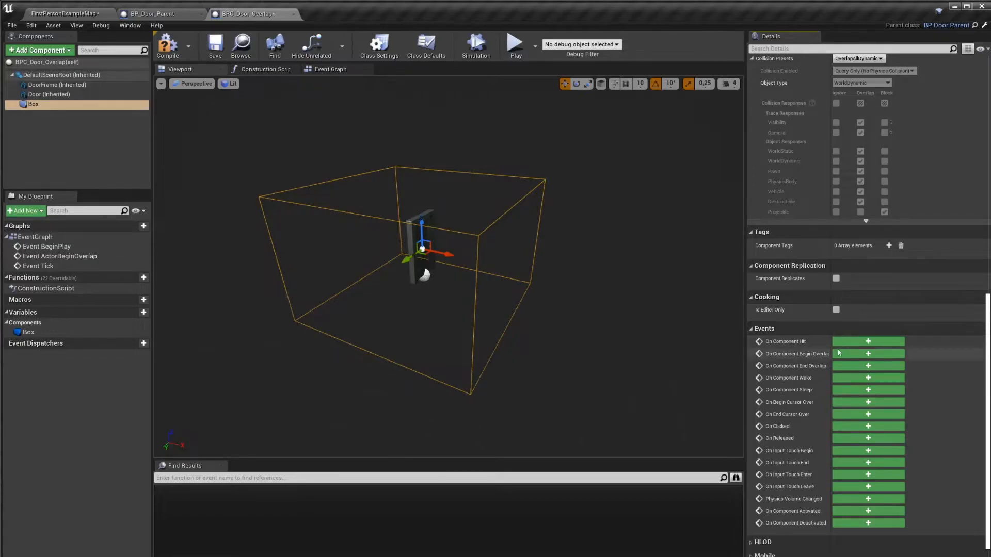
{"action": "mouse_move", "coordinate": [788, 362]}
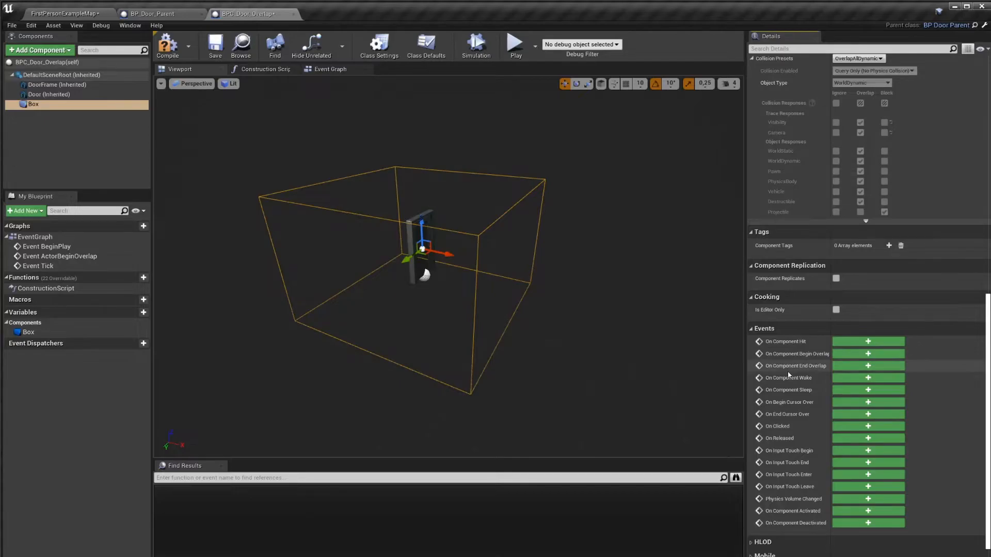
Add On Component Begin Overlap and End Overlap events for the Box to the event graph.
{"action": "left_click", "coordinate": [868, 353]}
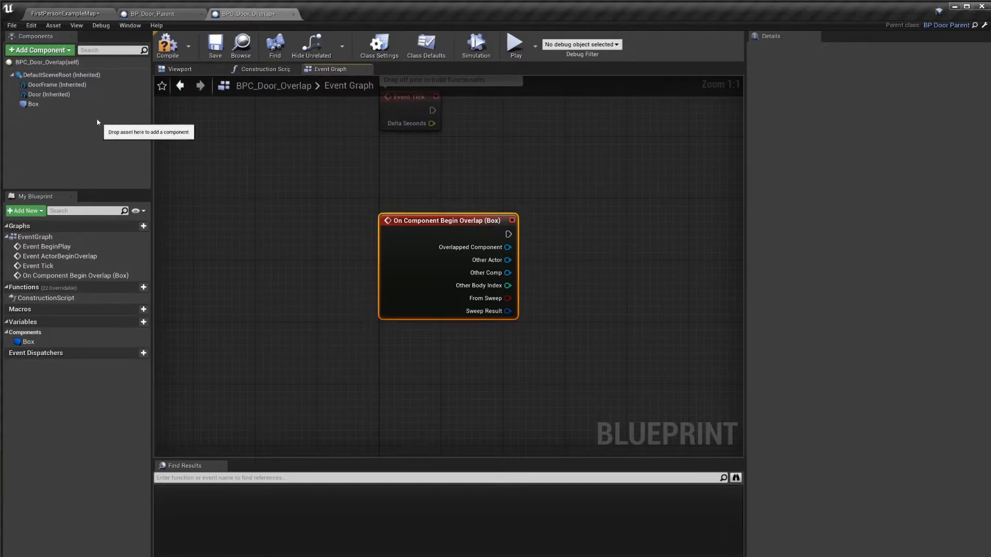
{"action": "left_click", "coordinate": [32, 104]}
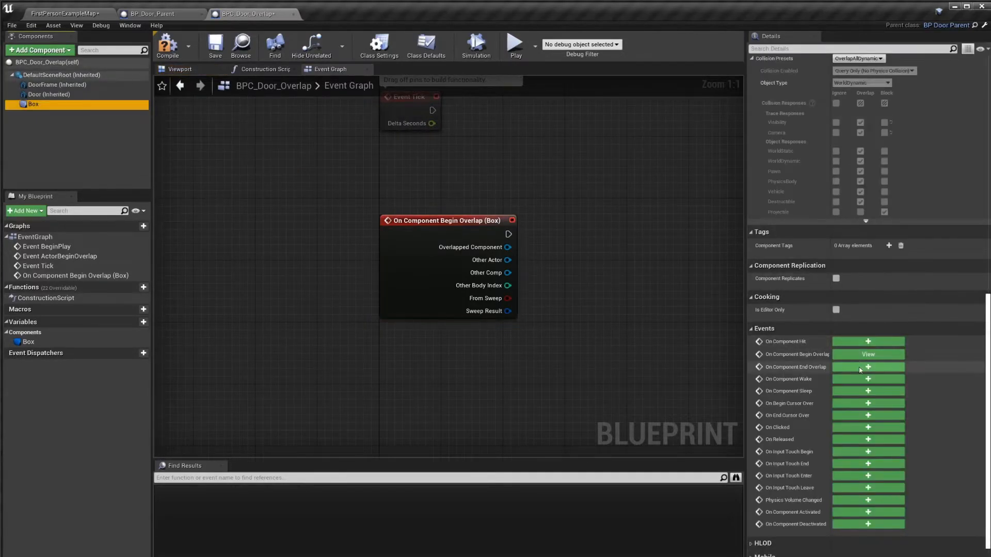
{"action": "left_click", "coordinate": [868, 366]}
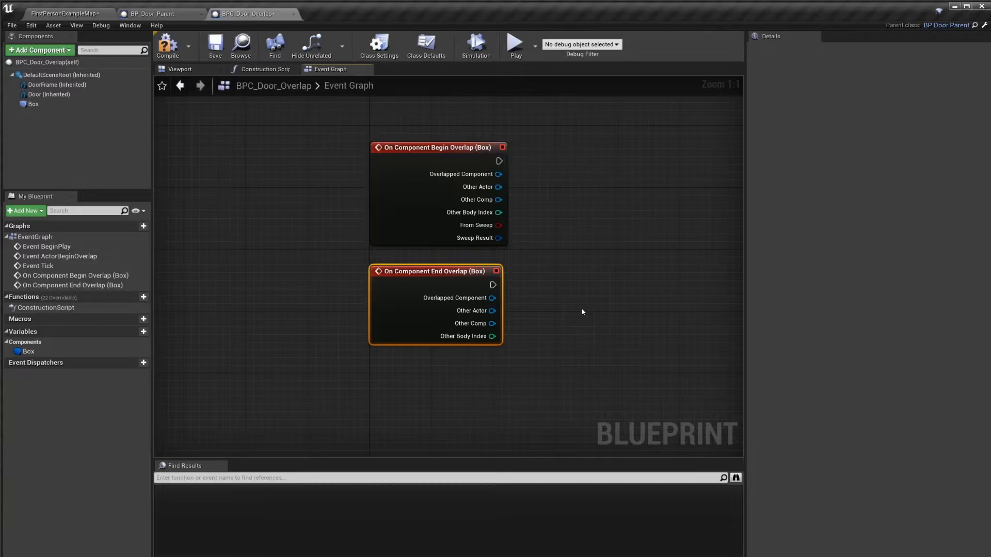
{"action": "mouse_move", "coordinate": [492, 187]}
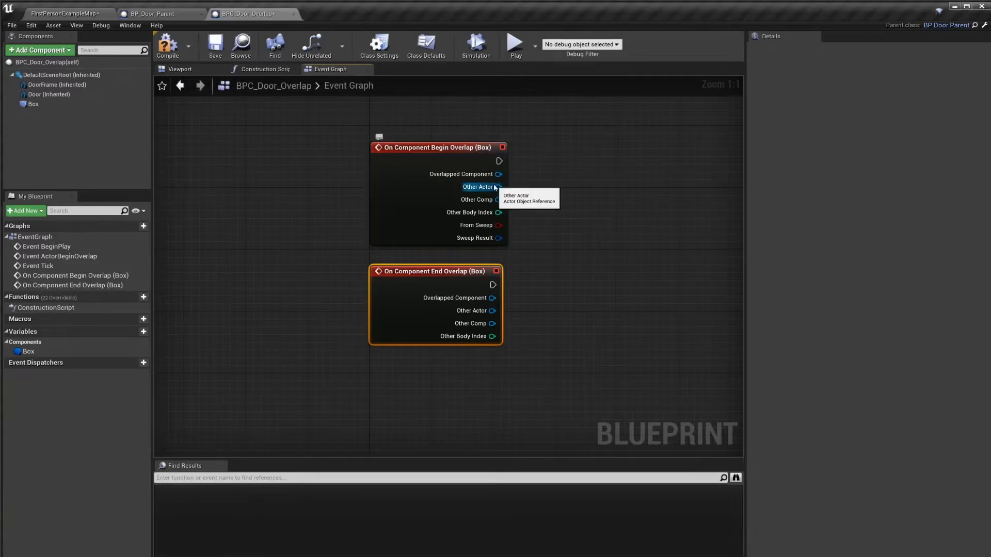
Compare Other Actor to Get Player Character with Equal (Object) and feed a Branch.
{"action": "left_click_drag", "start_coordinate": [499, 187], "coordinate": [562, 196]}
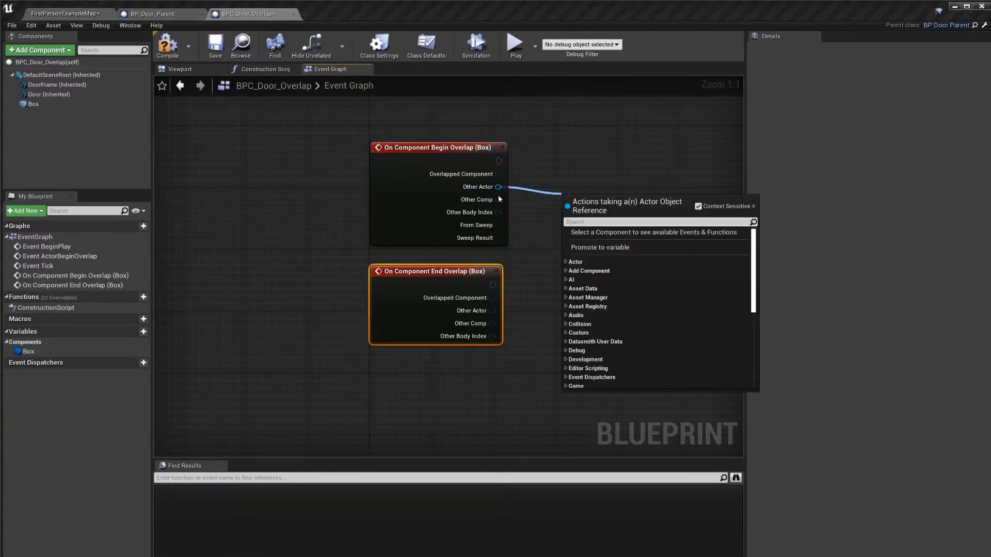
{"action": "mouse_move", "coordinate": [495, 194]}
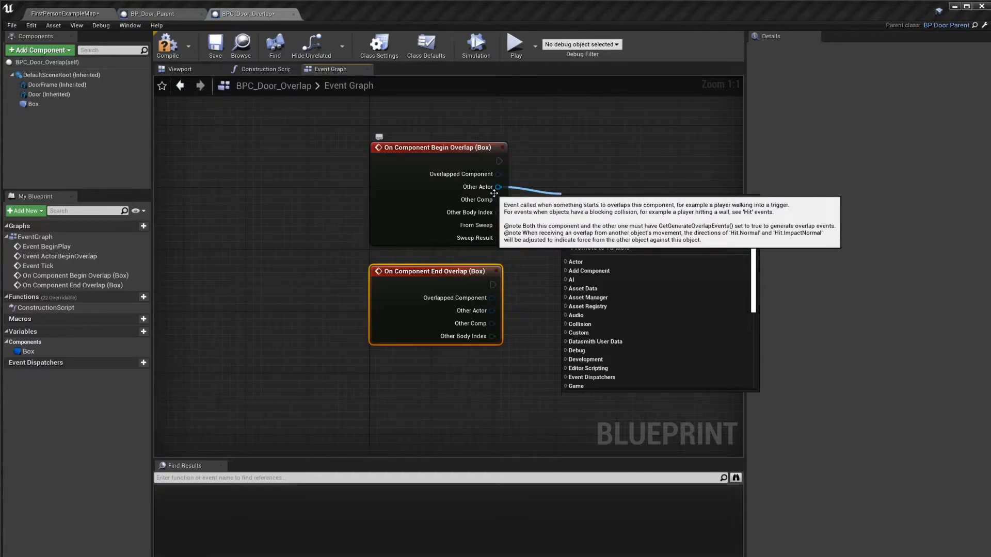
{"action": "type", "text": "=="}
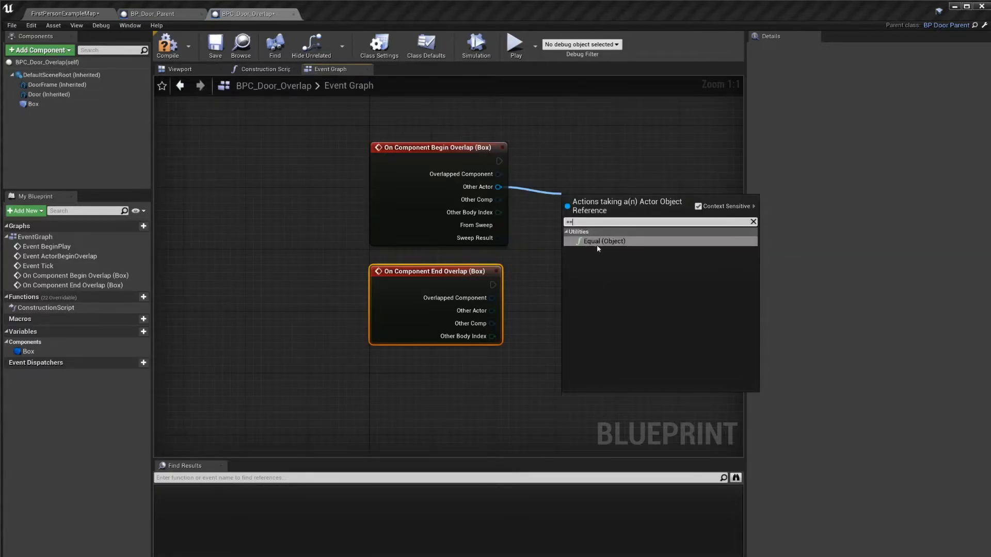
{"action": "left_click", "coordinate": [604, 240]}
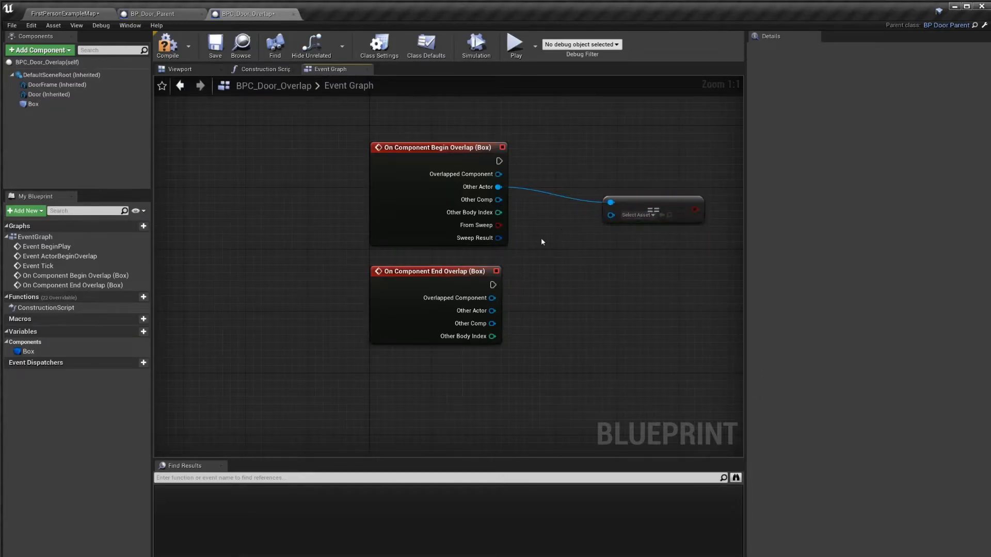
{"action": "type", "text": "get"}
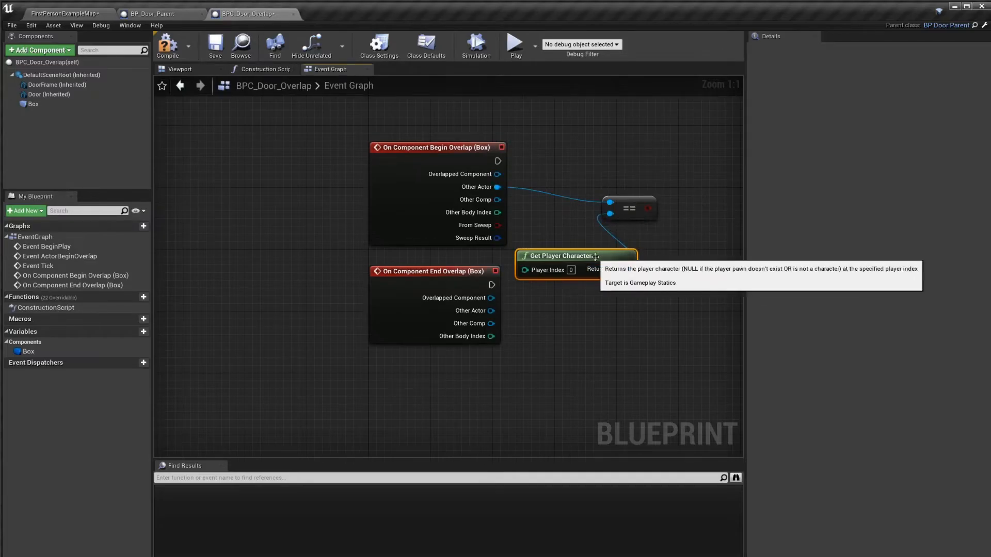
{"action": "mouse_move", "coordinate": [664, 201]}
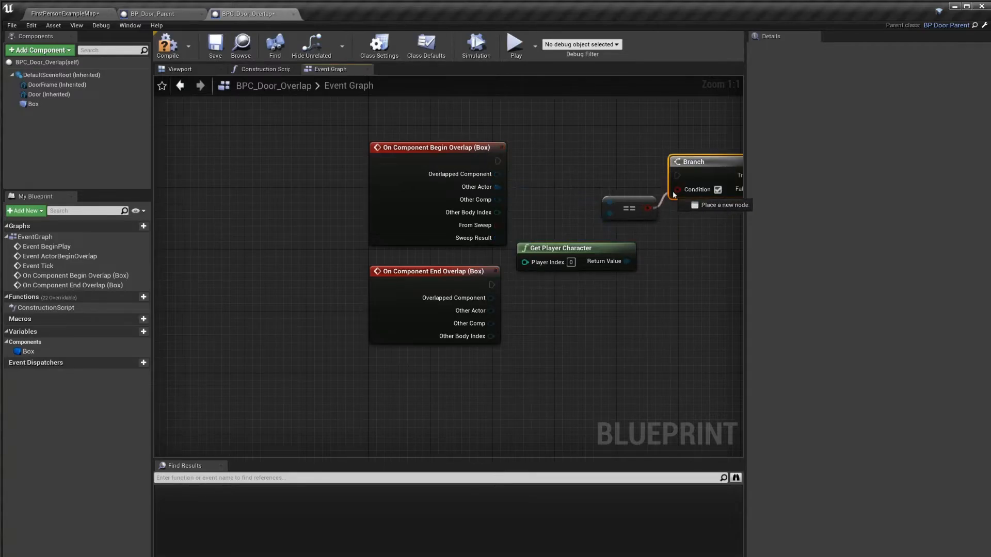
{"action": "left_click_drag", "start_coordinate": [499, 161], "coordinate": [675, 175]}
{"action": "type", "text": "open door"}
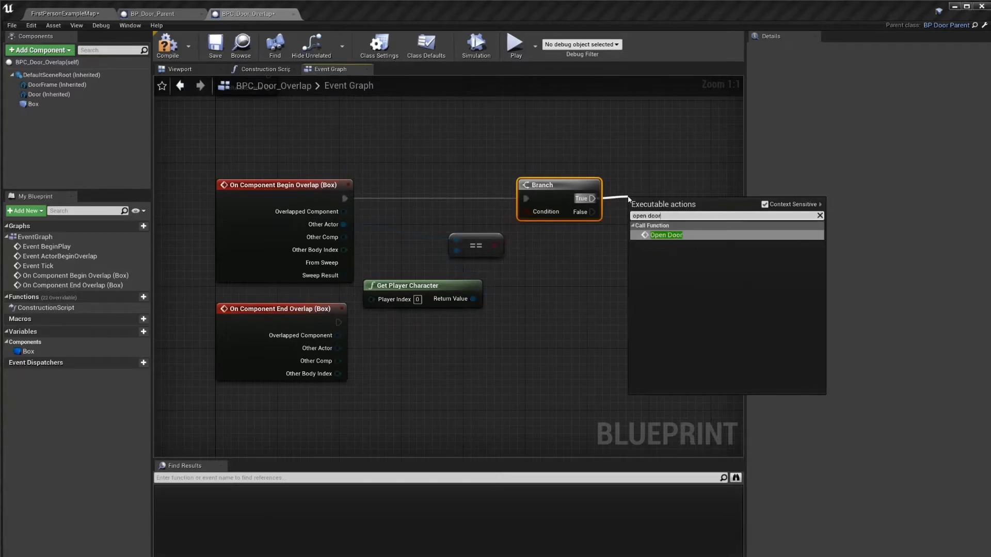
Call Open Door from the begin-overlap Branch and Close Door from the end-overlap Branch.
{"action": "left_click", "coordinate": [666, 234]}
{"action": "type", "text": "close"}
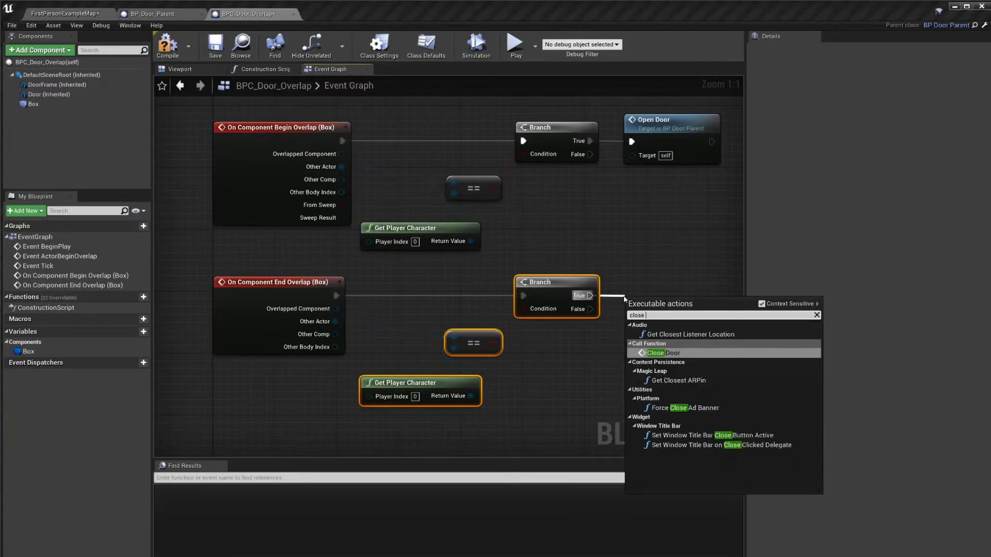
{"action": "left_click", "coordinate": [663, 353]}
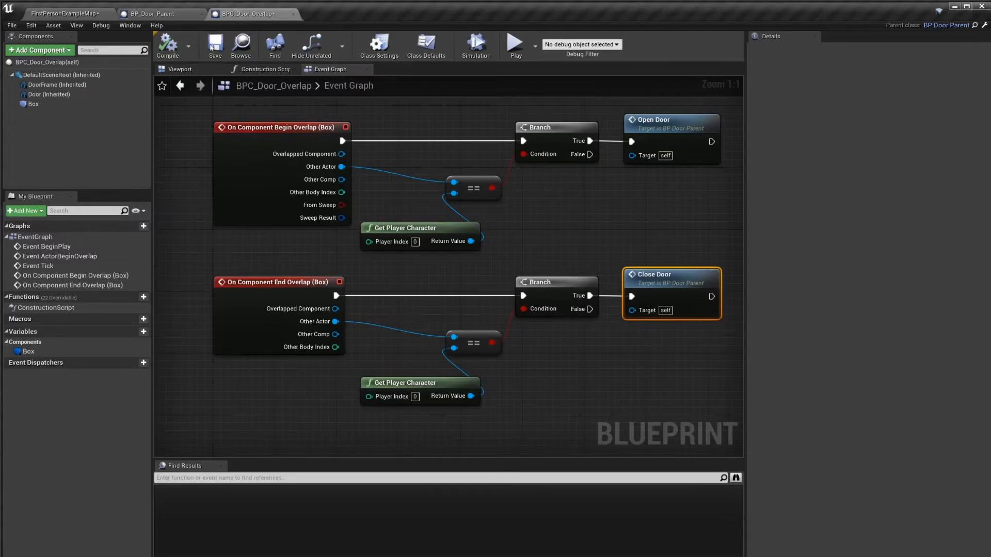
Wrap the overlap nodes in a comment titled 'Overlap - Open and Close door'.
{"action": "scroll", "scroll_direction": "down", "scroll_amount": 3}
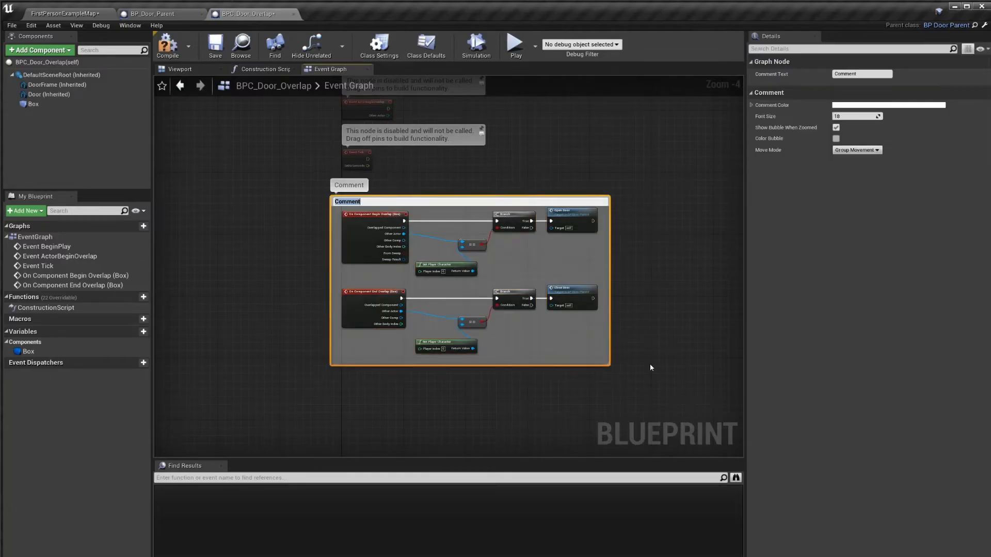
{"action": "type", "text": "Overlap - Open and Close door"}
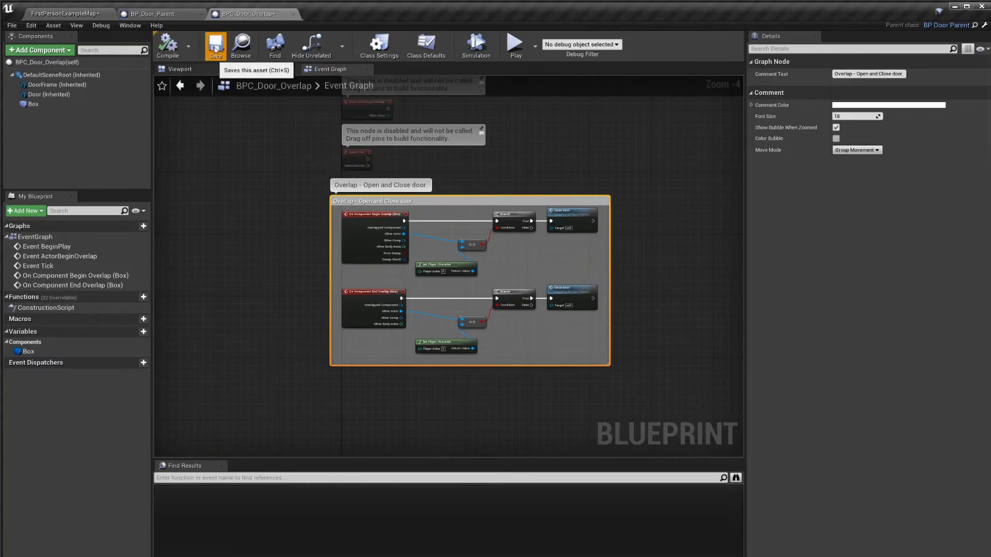
{"action": "mouse_move", "coordinate": [240, 45]}
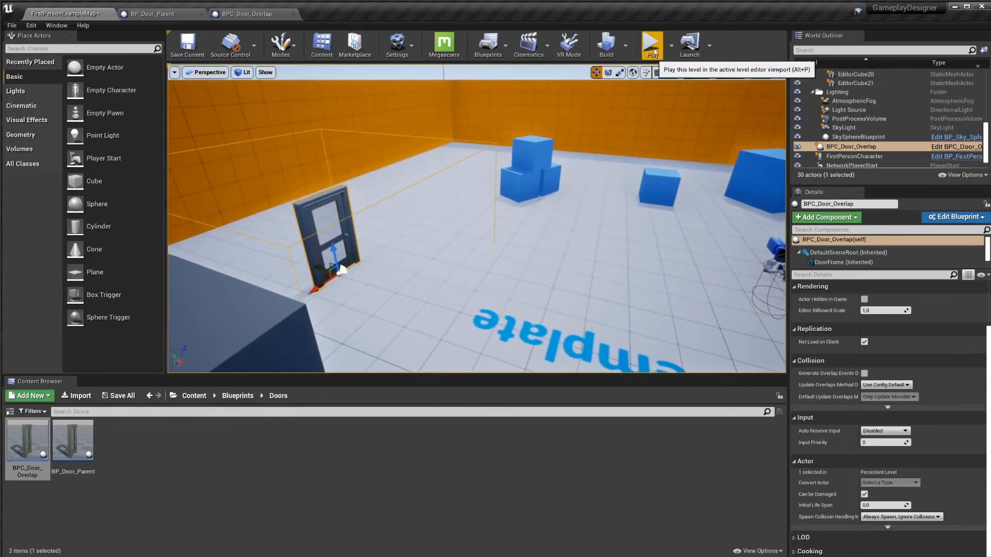
Play-test the level with the overlap door, then stop the session.
{"action": "left_click", "coordinate": [651, 45]}
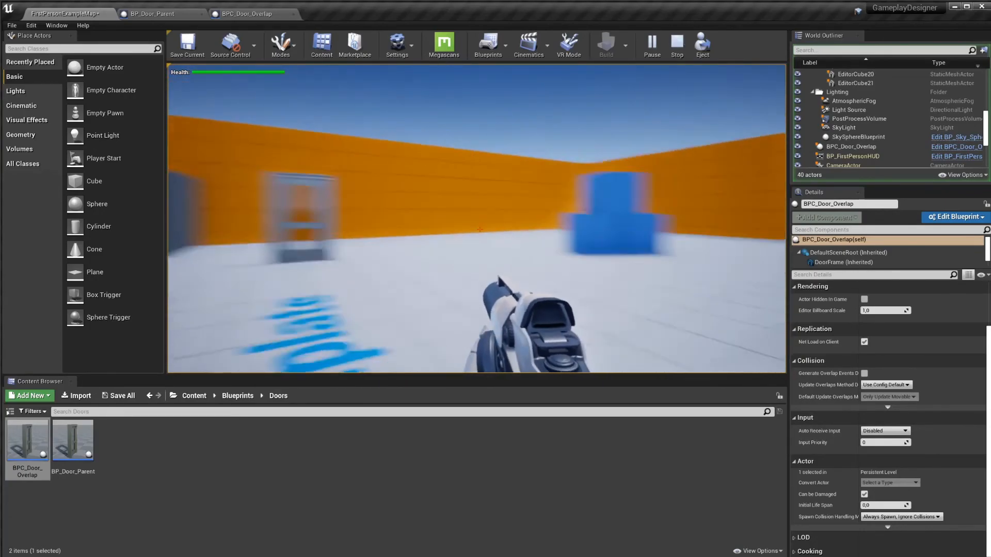
{"action": "left_click", "coordinate": [676, 44]}
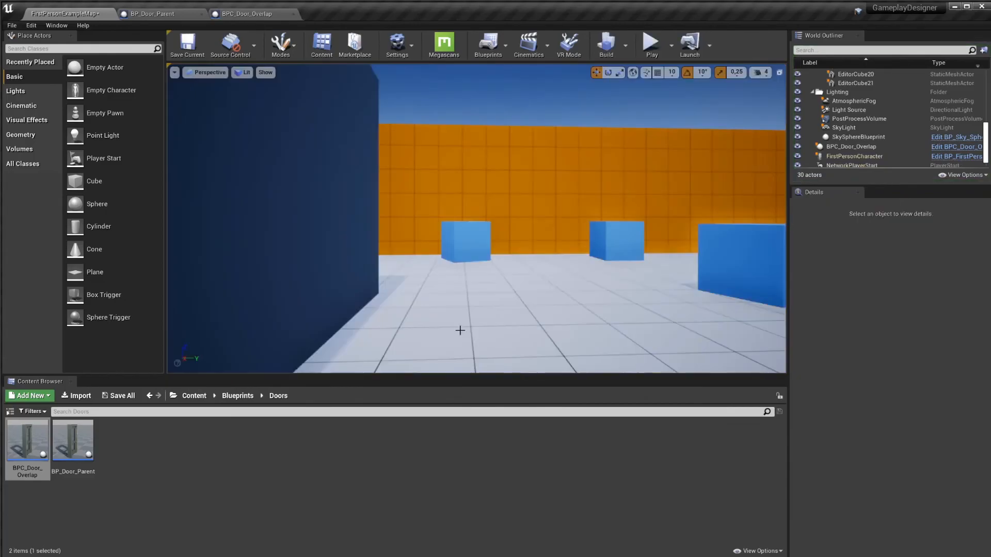